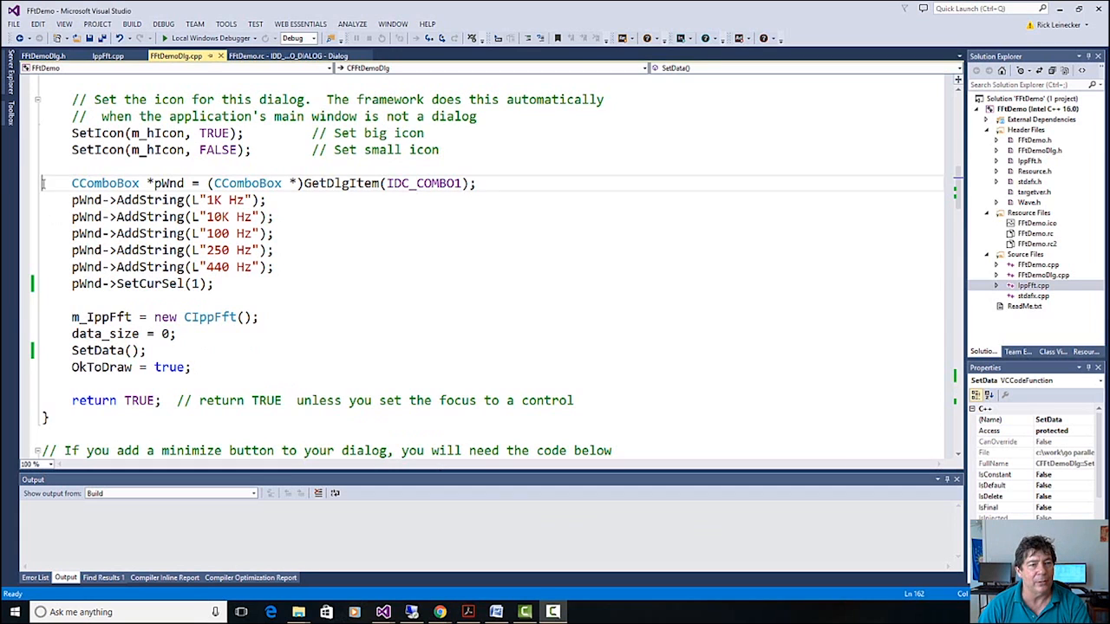
- Review the frequency-list setup in OnInitDialog, then jump to the CFftDemoDlg::SetData definition
drag(72, 183, 214, 283)
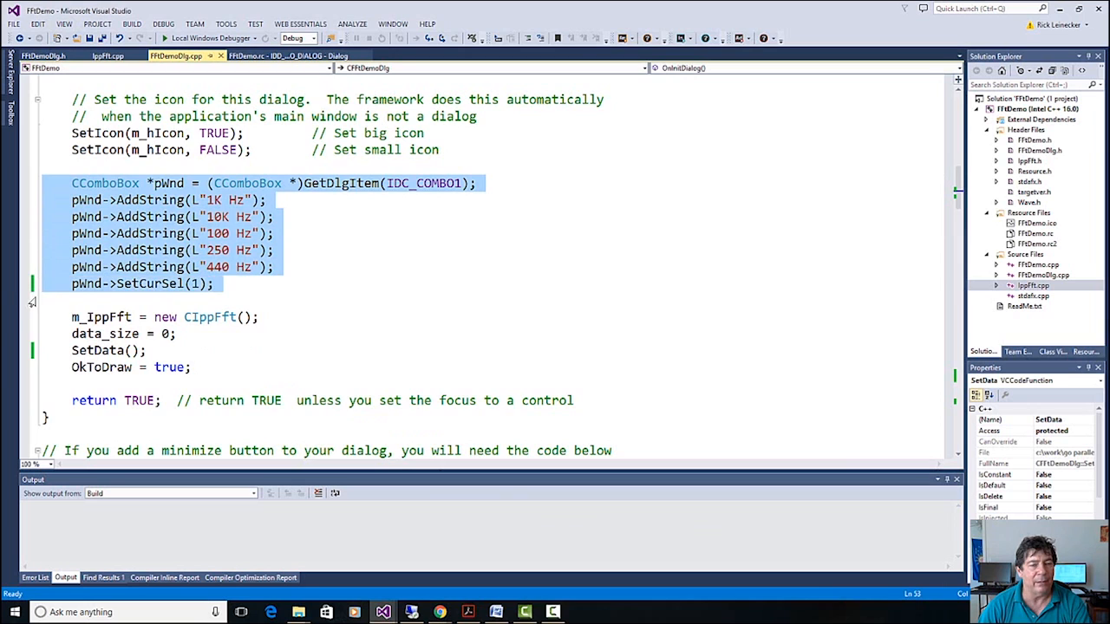
click(269, 284)
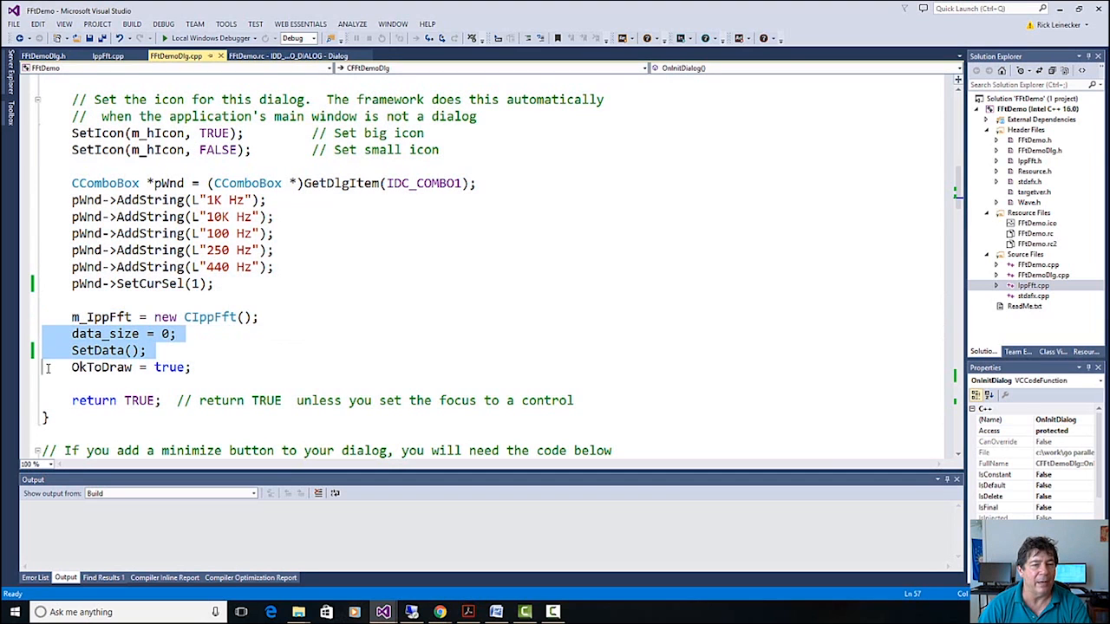
click(147, 351)
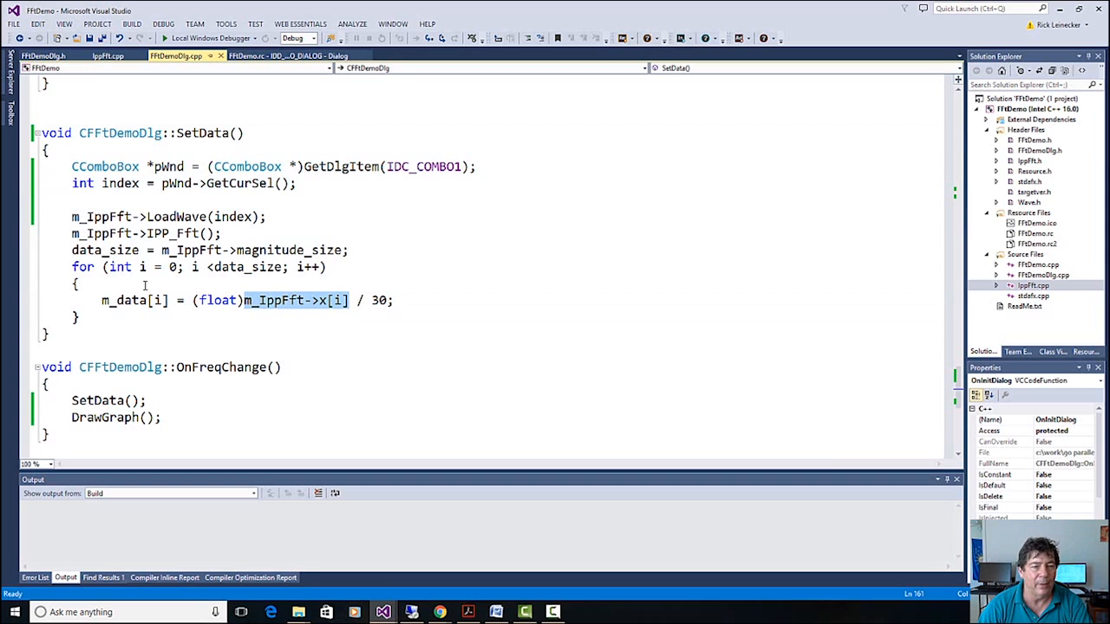
- Move down past SetData and OnFreqChange to the DrawGraph function
double_click(124, 300)
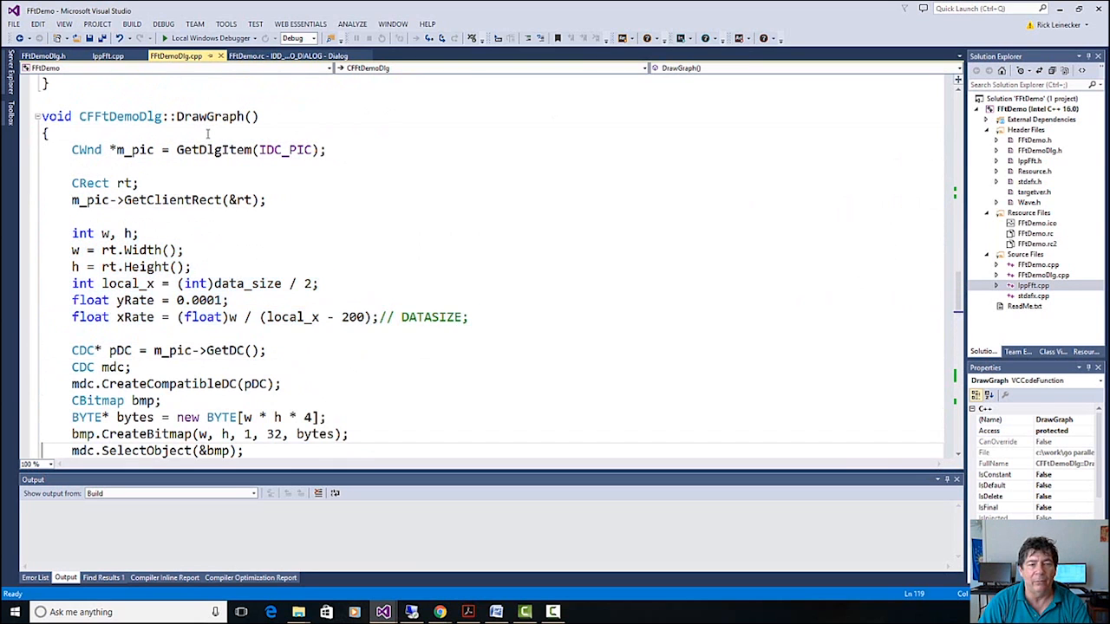
- Scroll through DrawGraph before launching FftDemo with the debugger
scroll(down, 3)
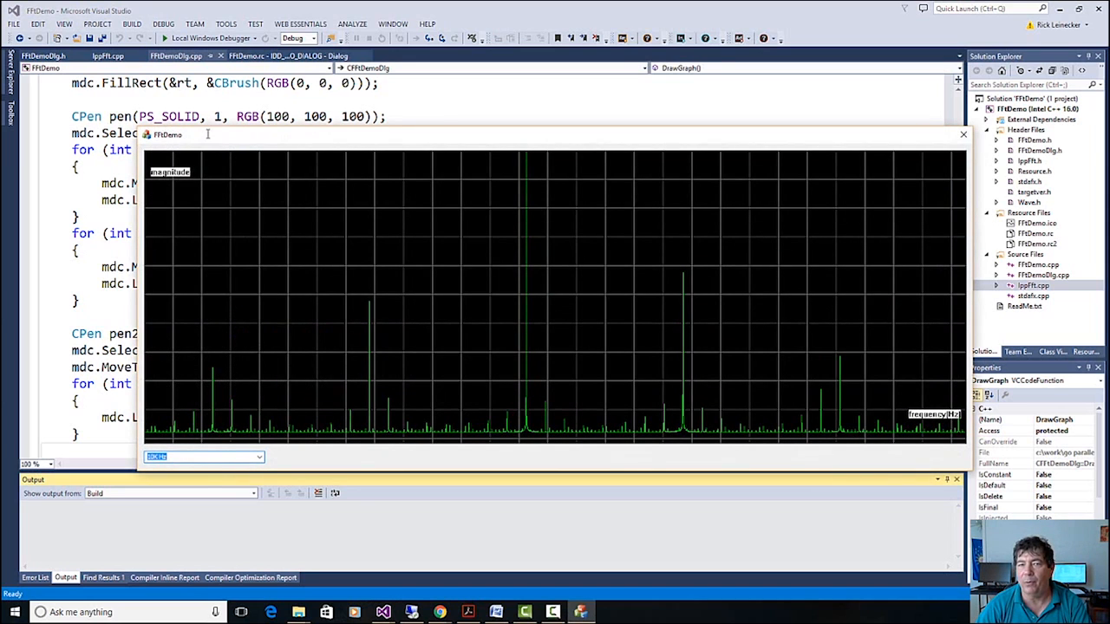
mouse_move(254, 164)
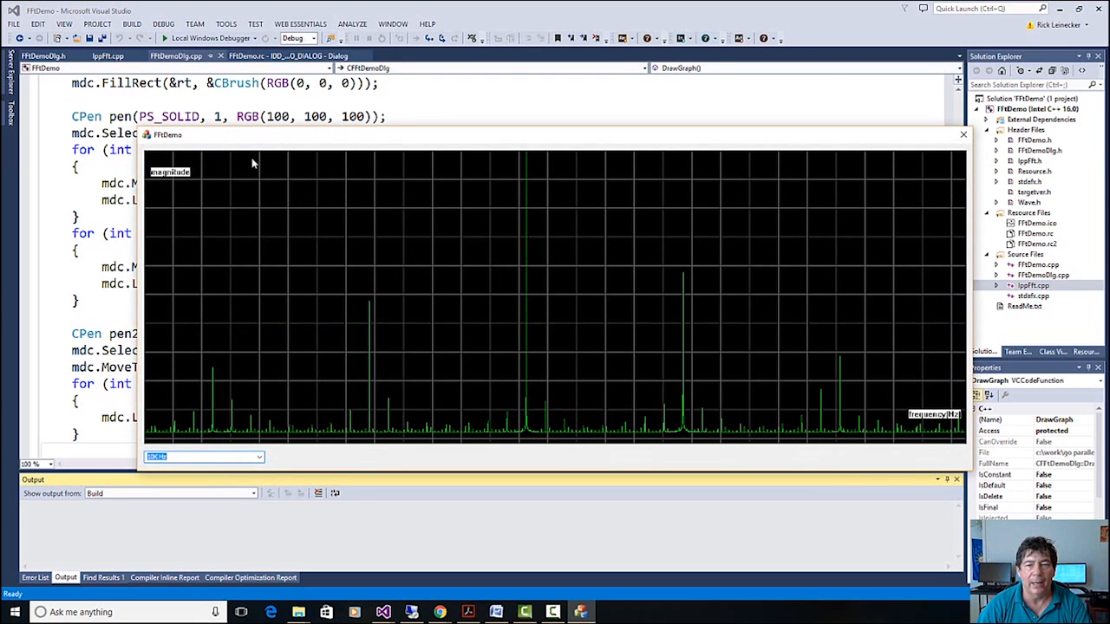
mouse_move(312, 400)
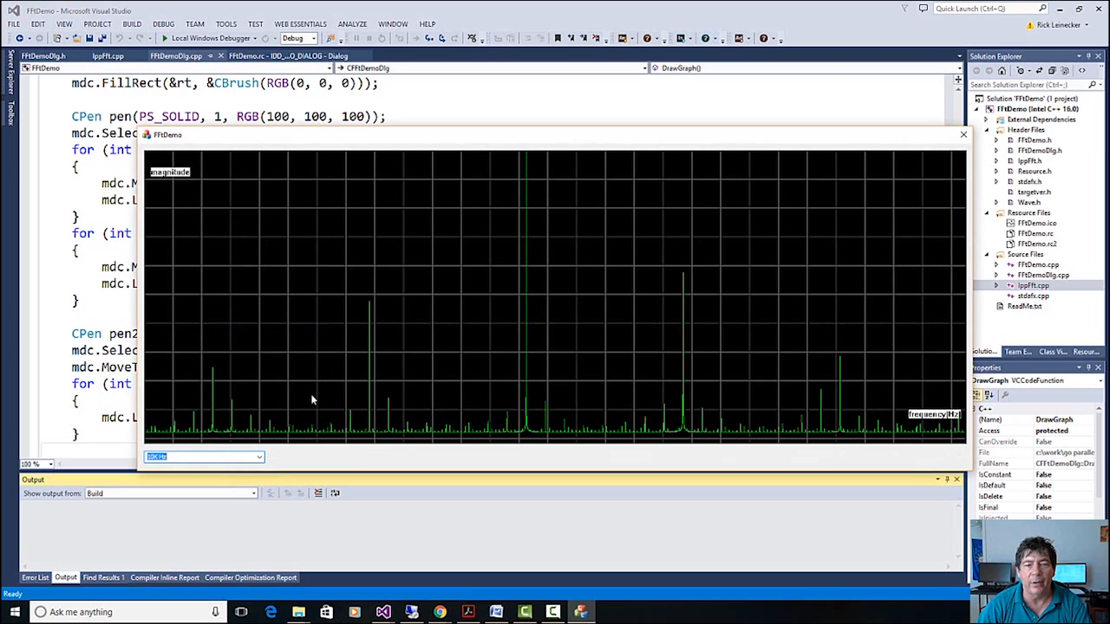
mouse_move(529, 324)
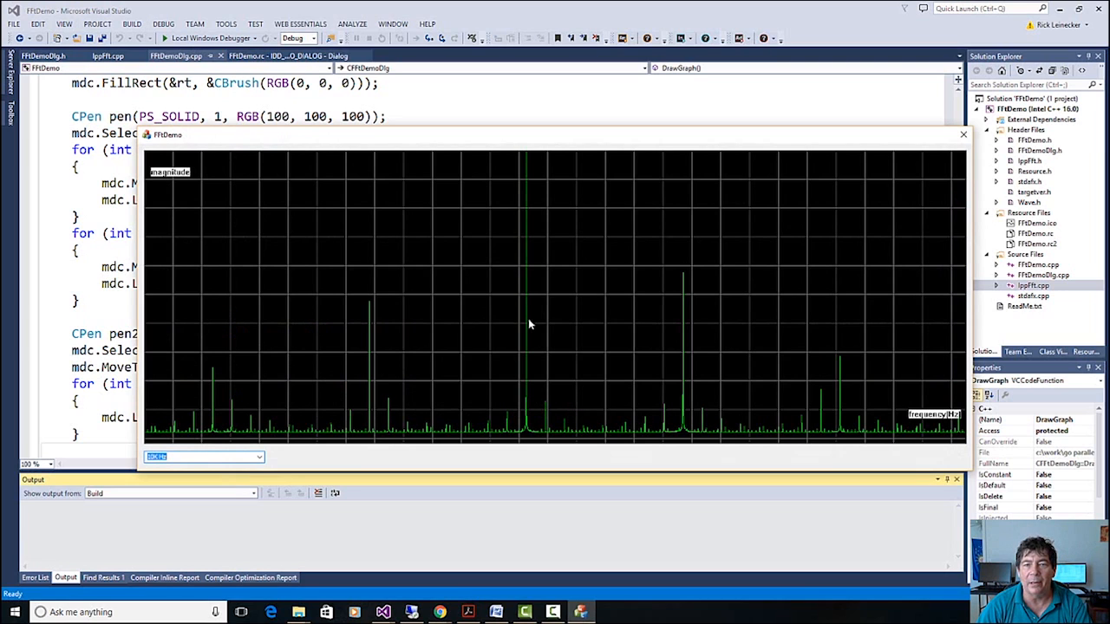
mouse_move(529, 162)
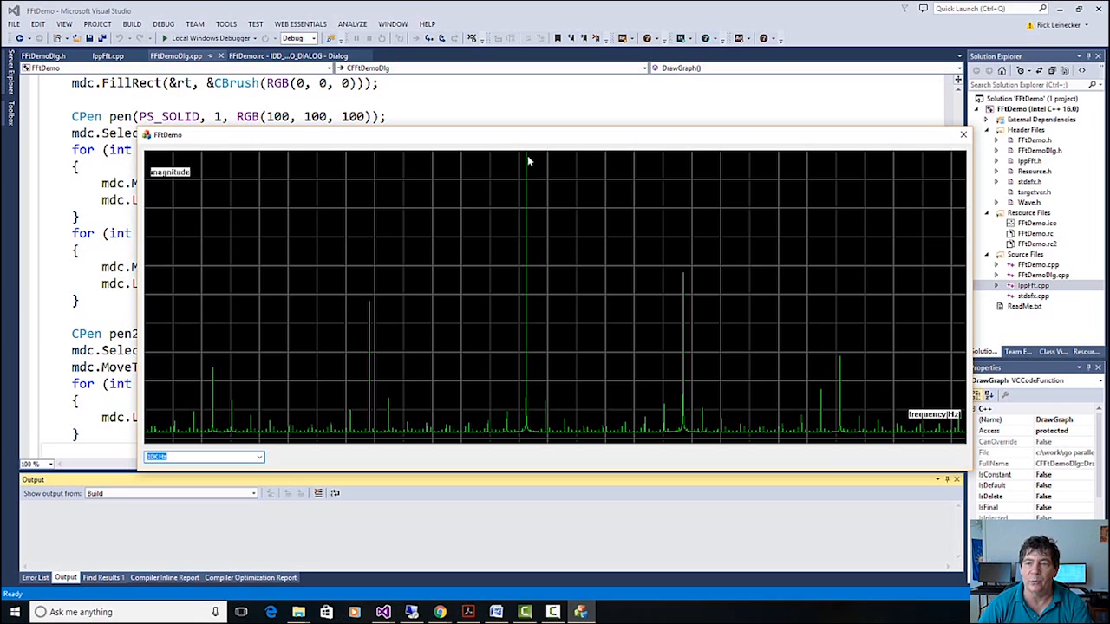
mouse_move(690, 383)
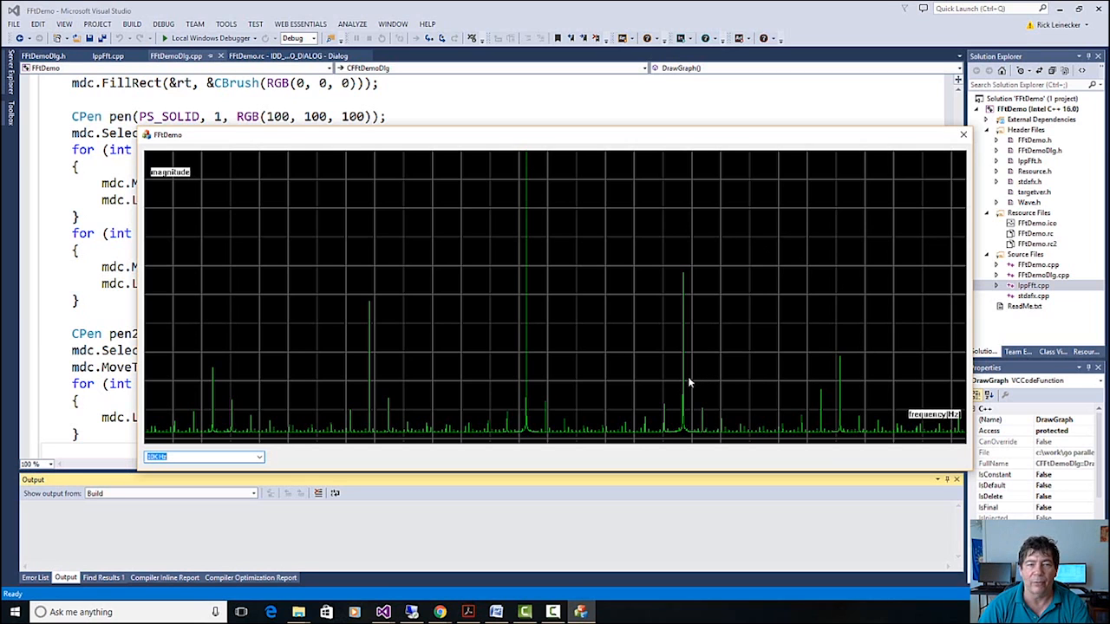
mouse_move(269, 462)
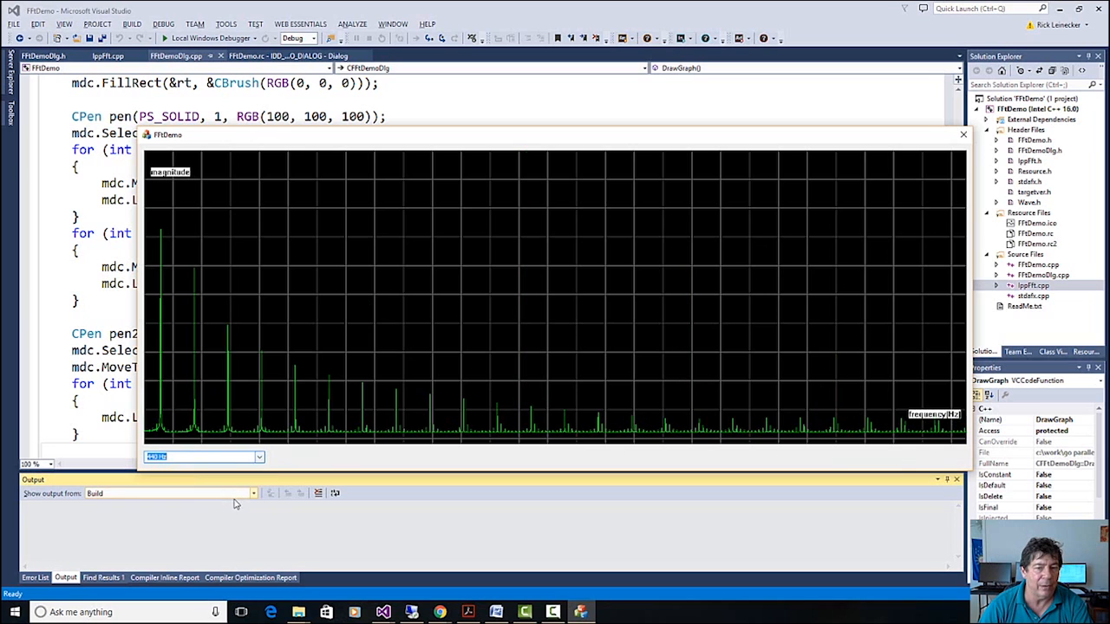
- View the spectra of two more test tones from the frequency list, then close FftDemo
click(258, 457)
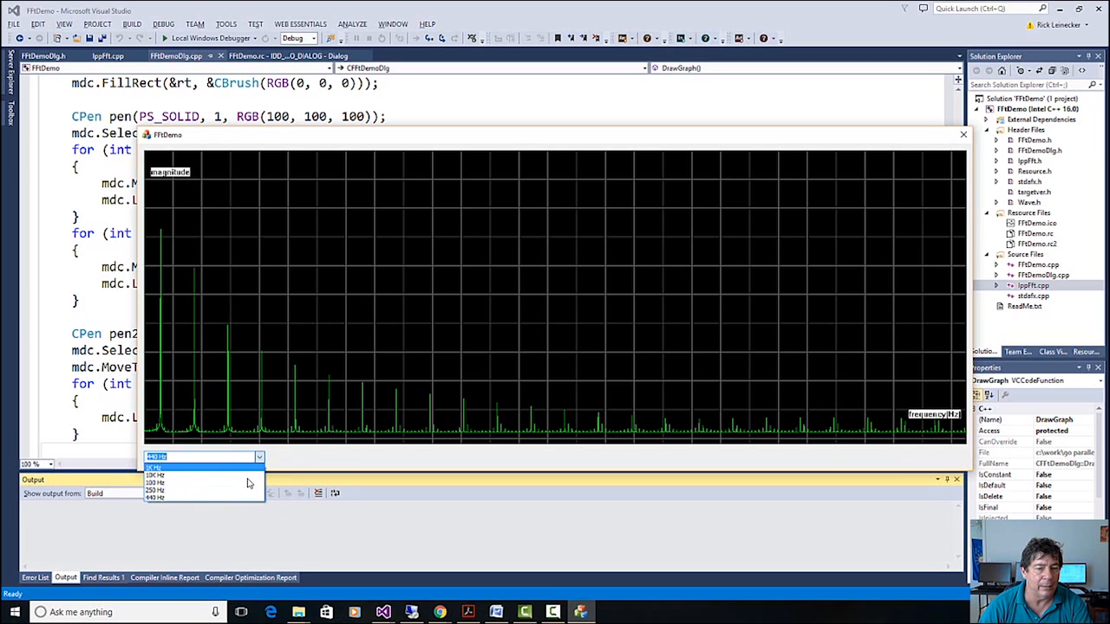
click(154, 483)
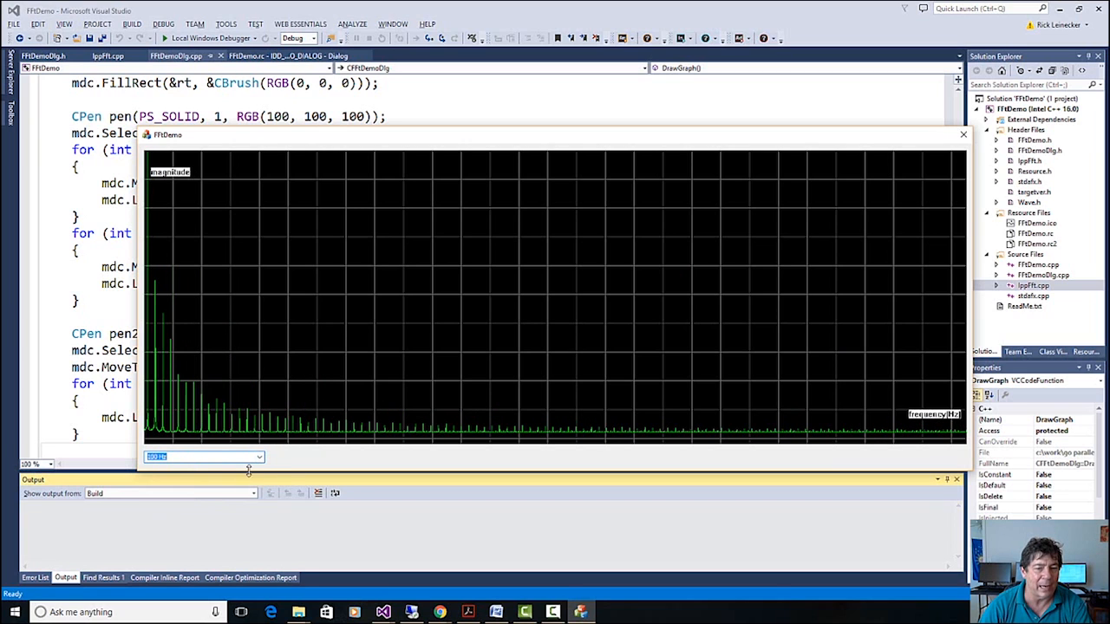
click(258, 457)
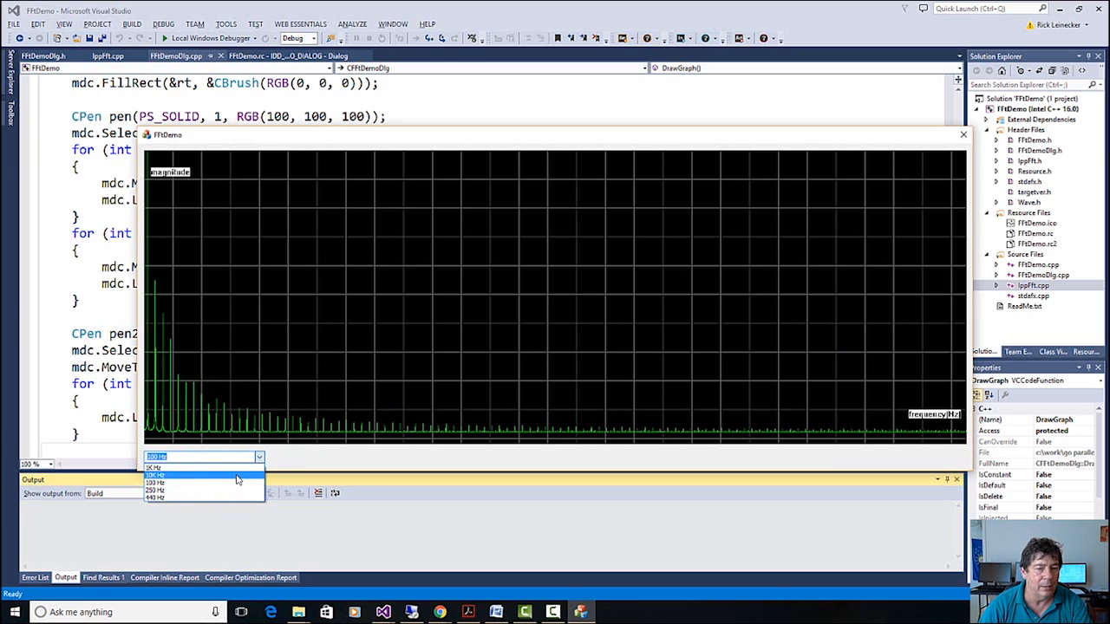
click(157, 475)
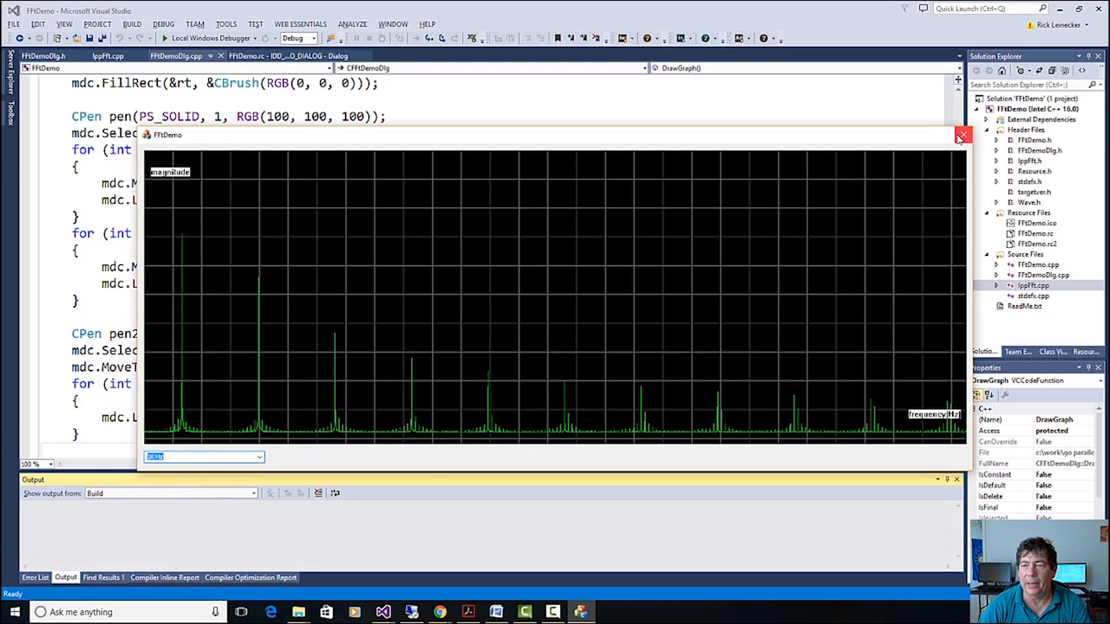
click(962, 136)
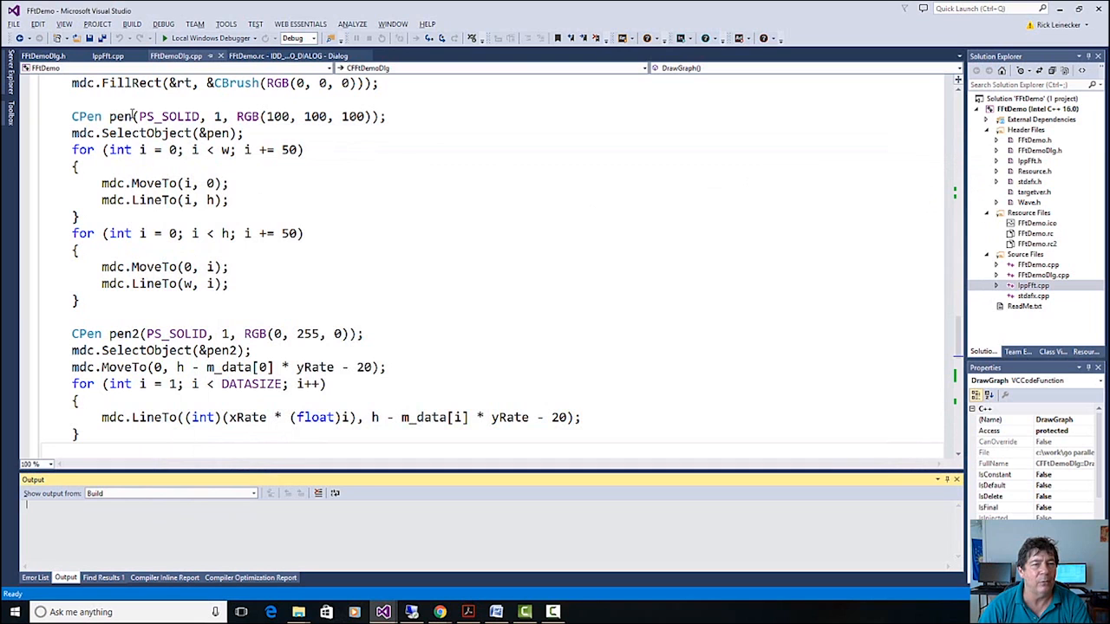
- Review the WAV files[] list in IppFft.cpp and scroll through CIppFft::LoadWave
click(107, 56)
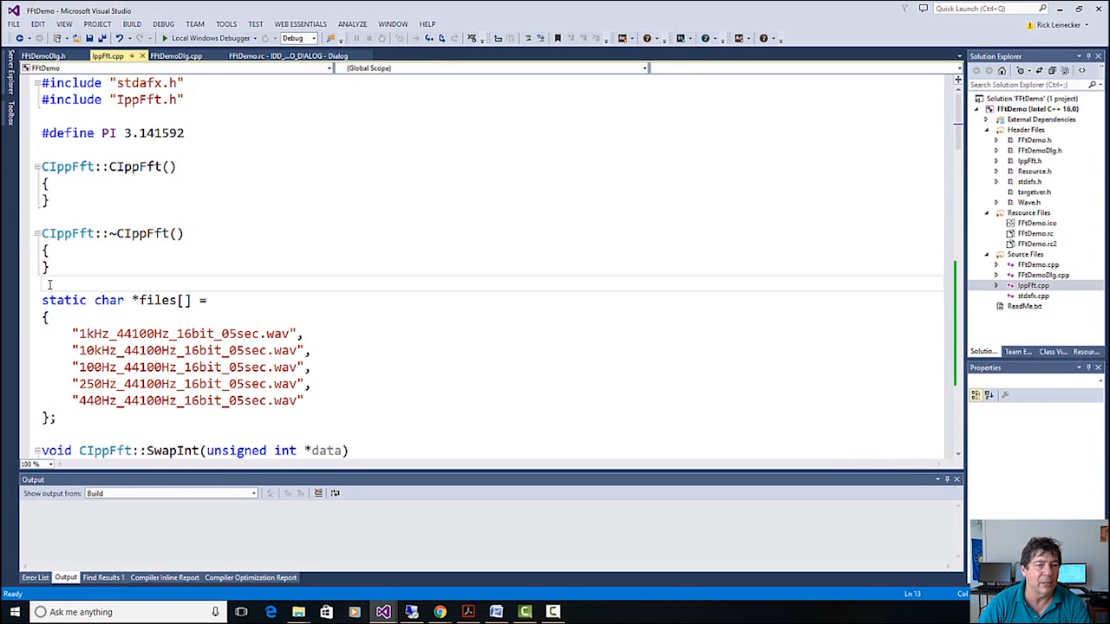
drag(41, 300, 56, 418)
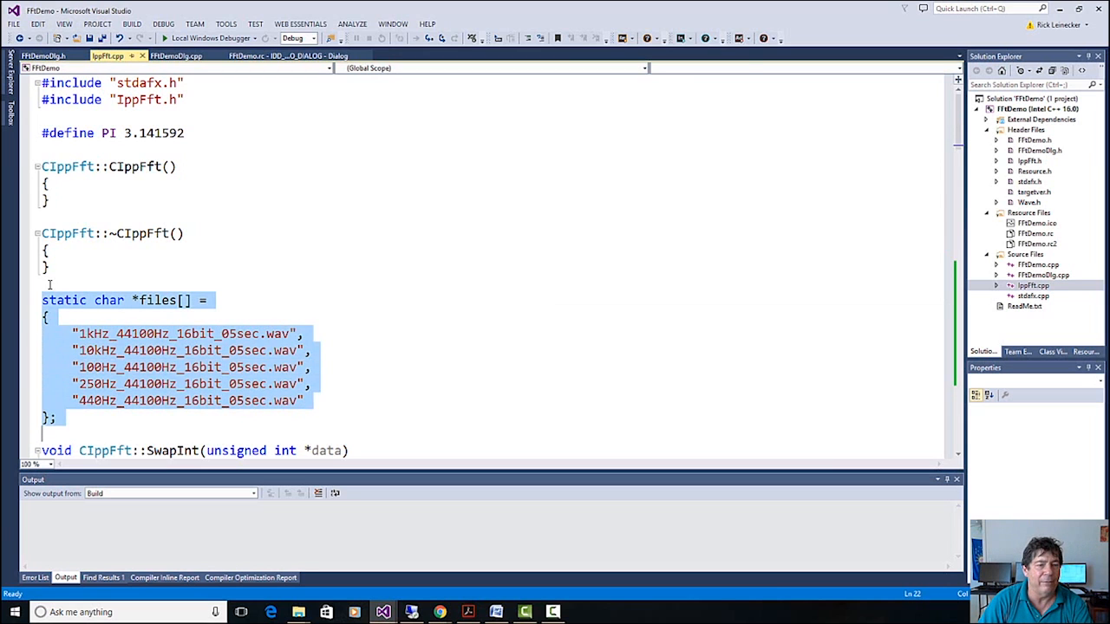
scroll(down, 3)
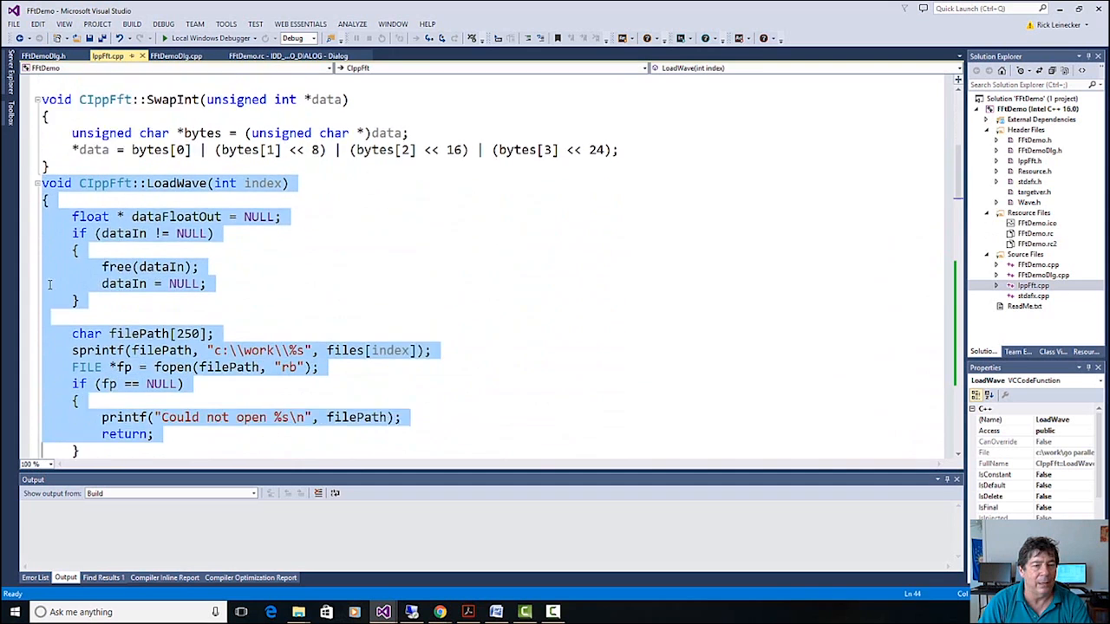
scroll(down, 3)
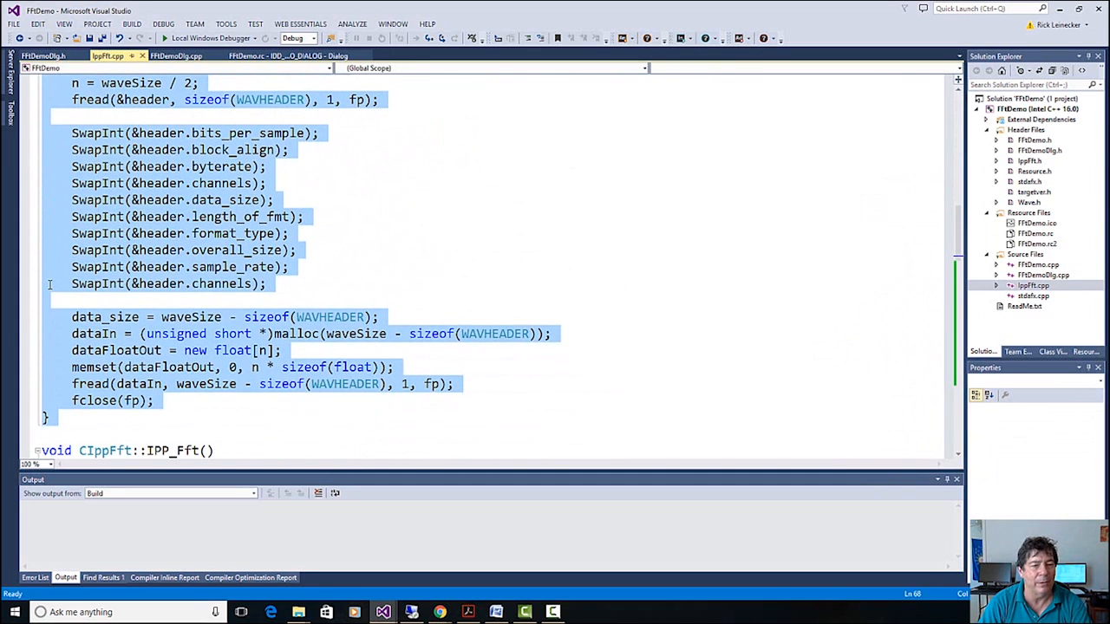
scroll(down, 3)
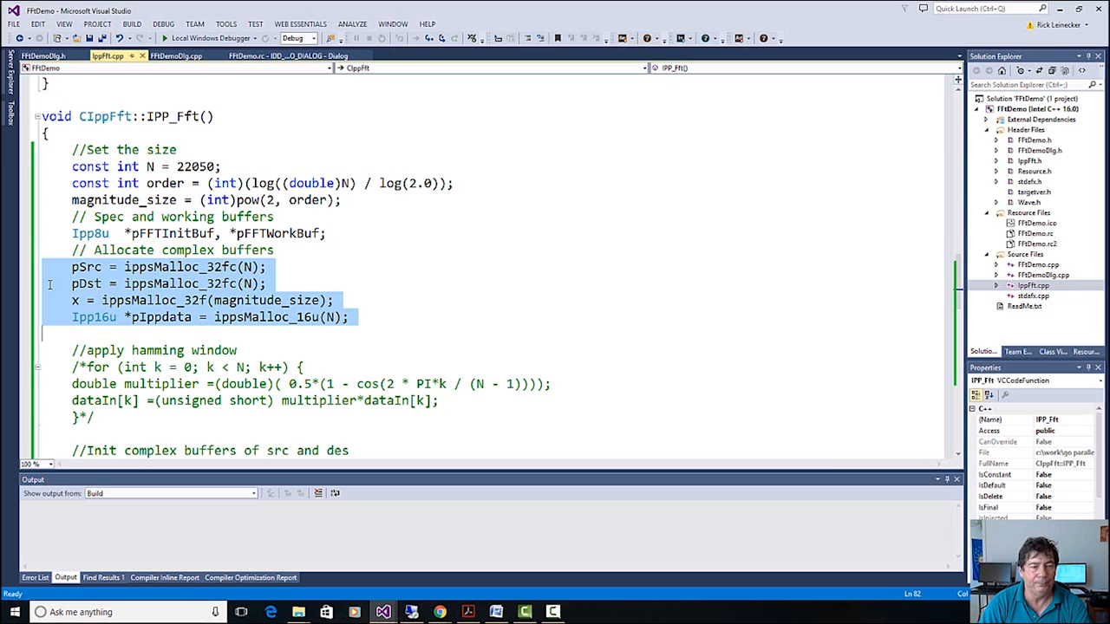
- Review the ippsMalloc pSrc buffer allocation and the source buffer init loop in IPP_Fft
scroll(down, 3)
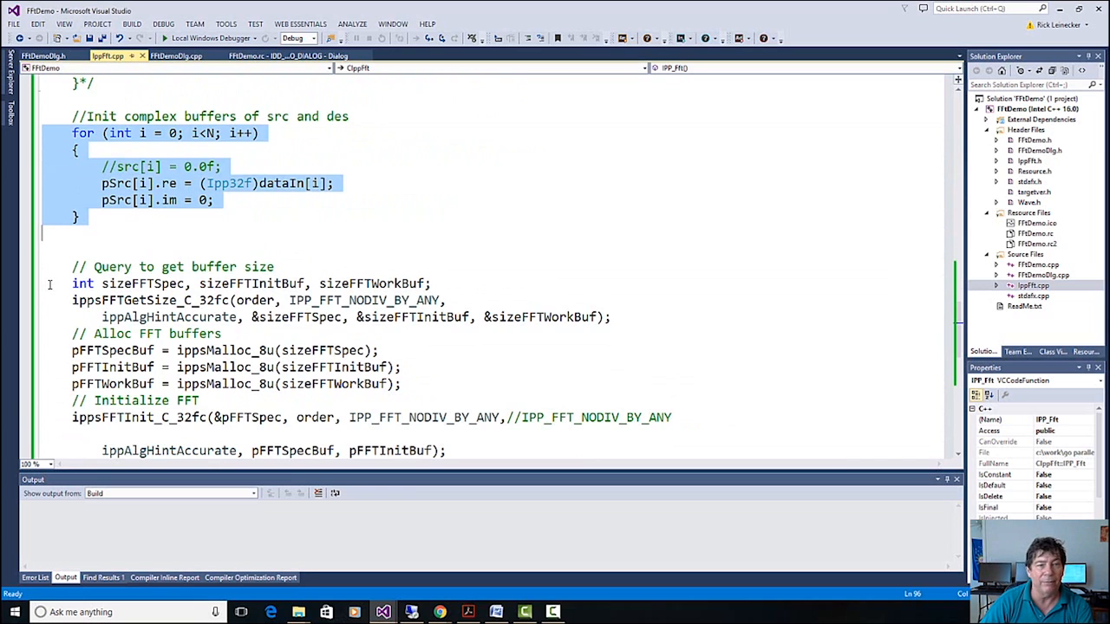
double_click(279, 183)
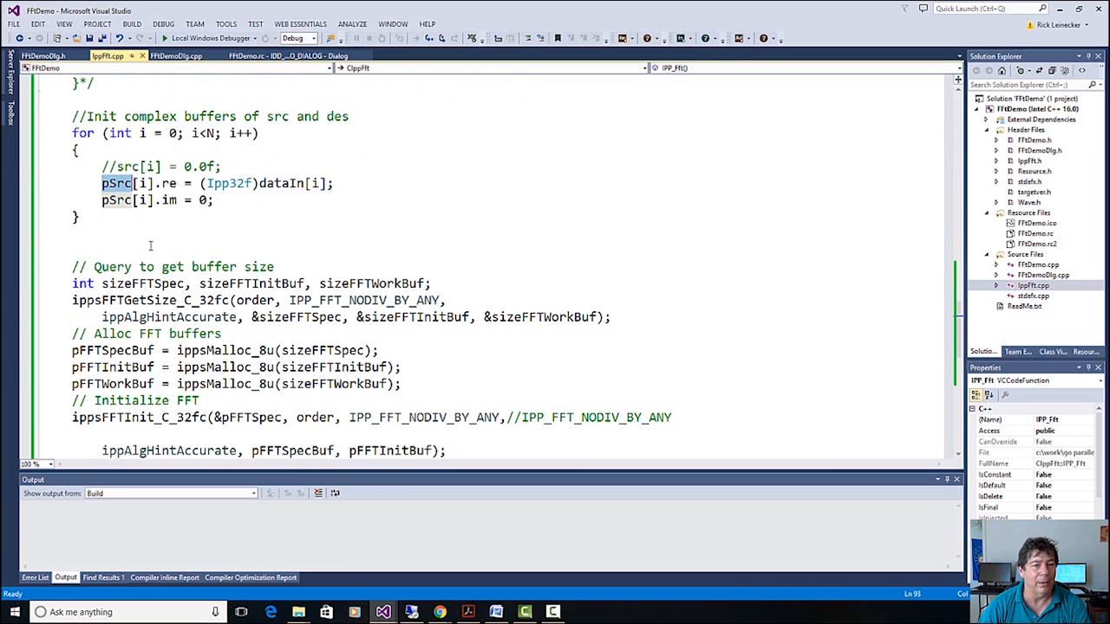
scroll(down, 3)
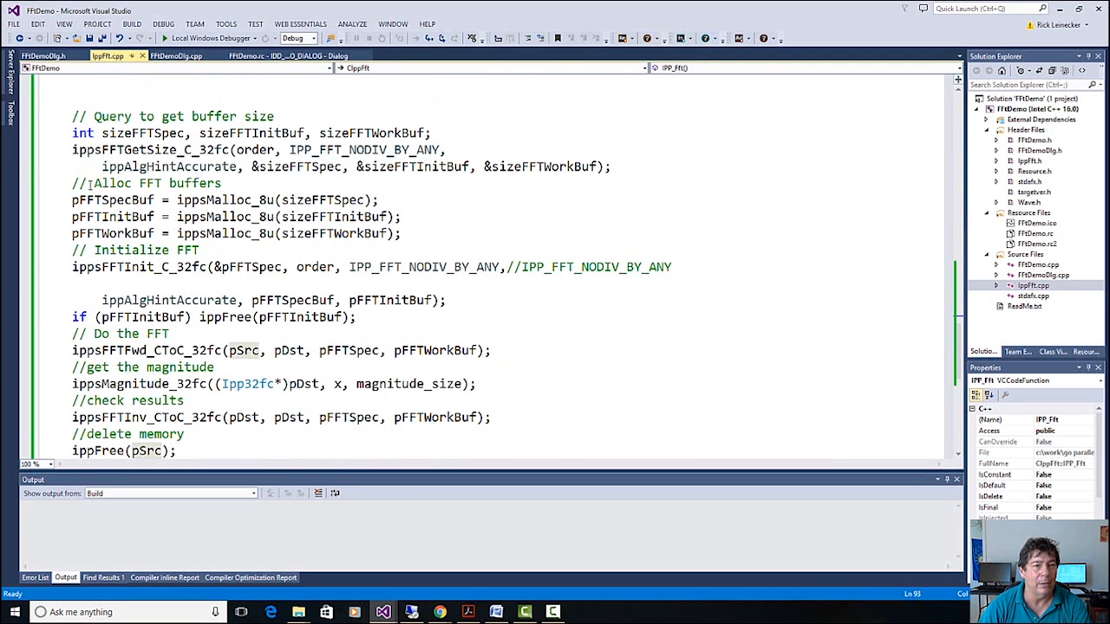
- Review the ippsFFTInit_C_32fc call, then run FftDemo and show its test tone frequency list
drag(72, 149, 568, 166)
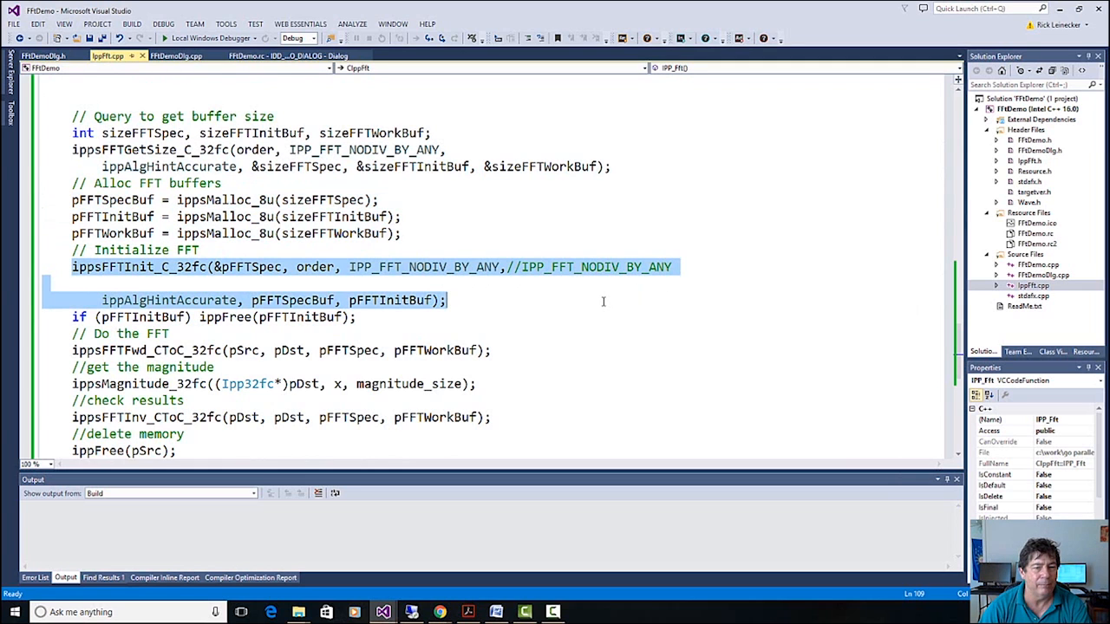
scroll(down, 3)
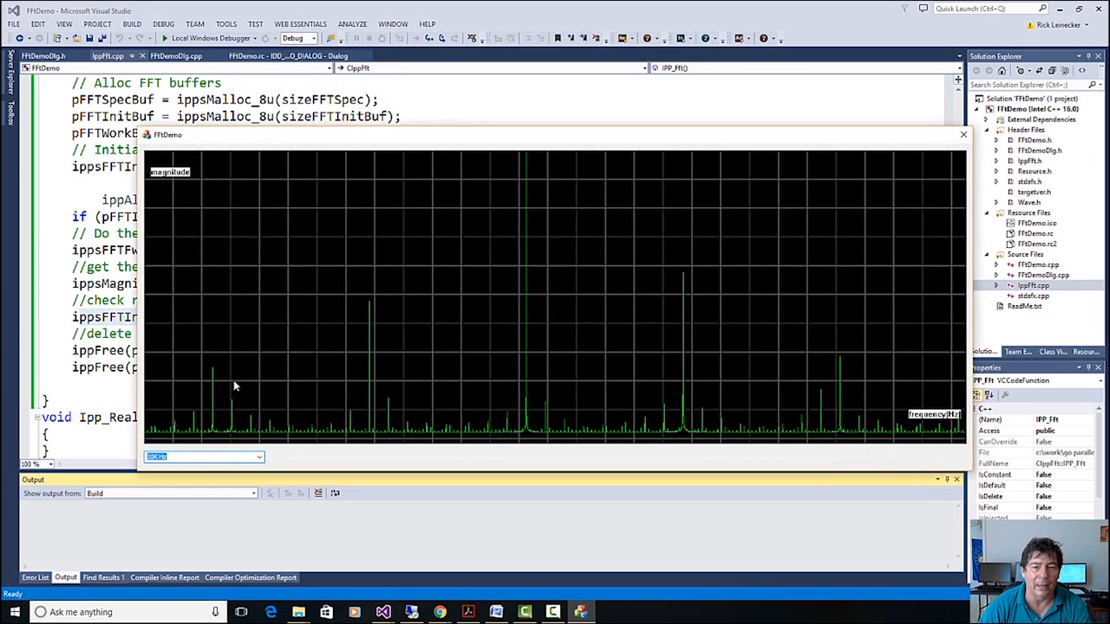
click(259, 457)
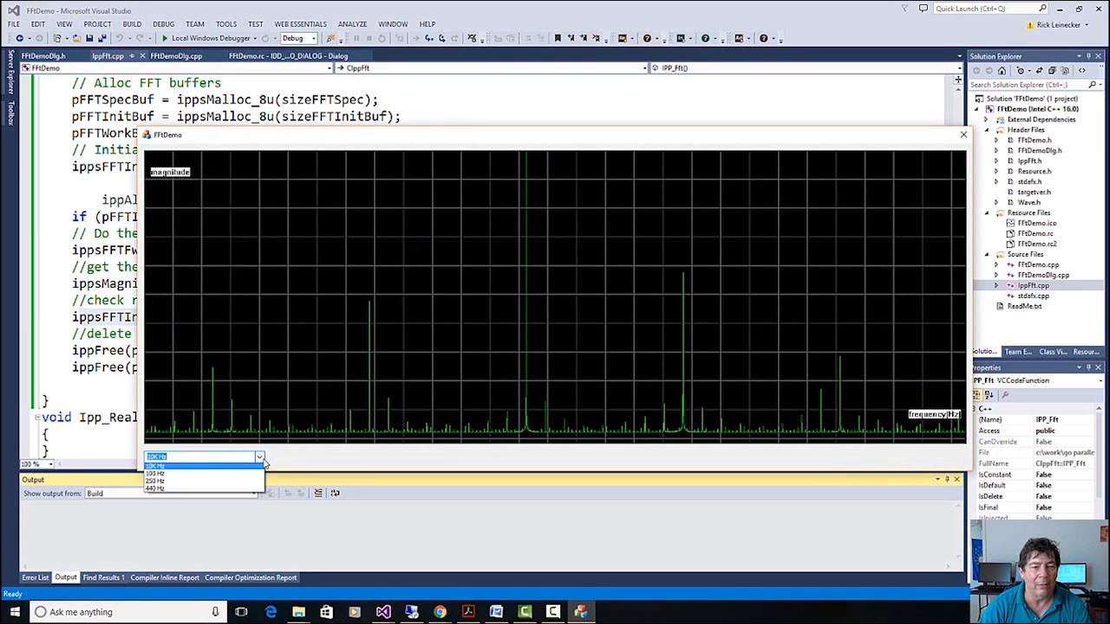